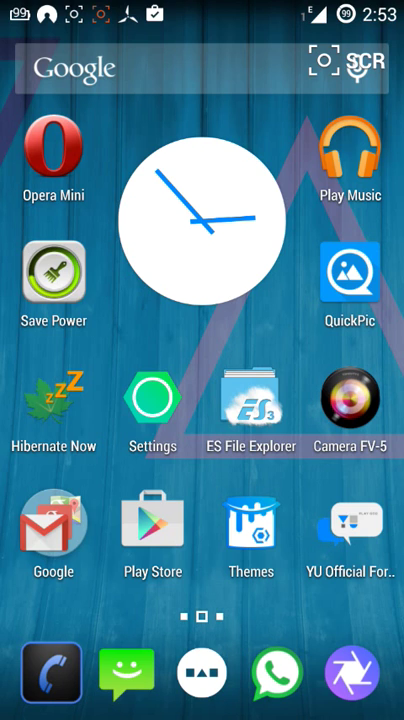
- Launch ES File Explorer from the home screen
left_click(250, 404)
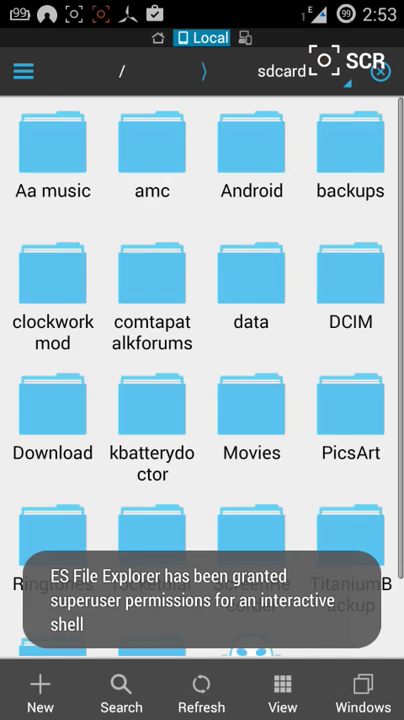
- Re-enable Root Explorer and mount /system as read-write
left_click(24, 72)
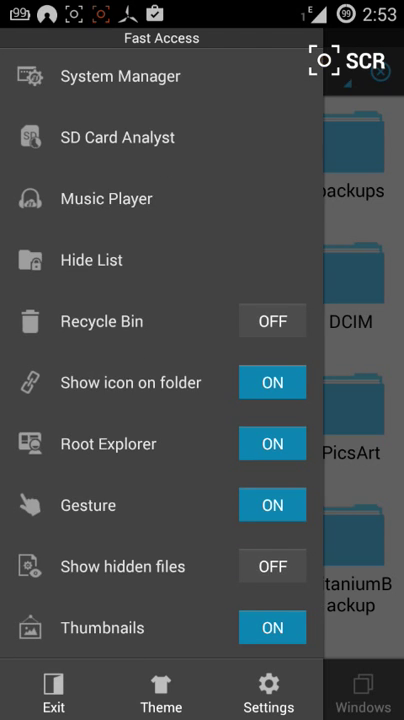
left_click(272, 444)
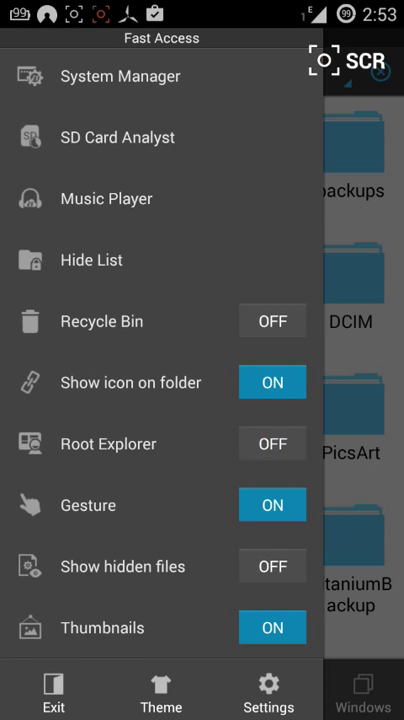
left_click(272, 444)
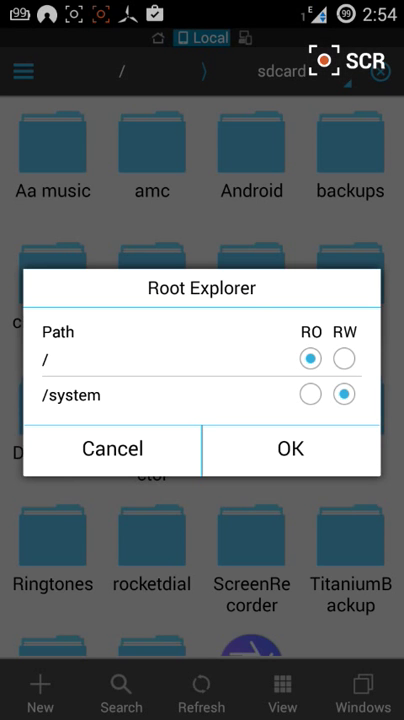
left_click(344, 358)
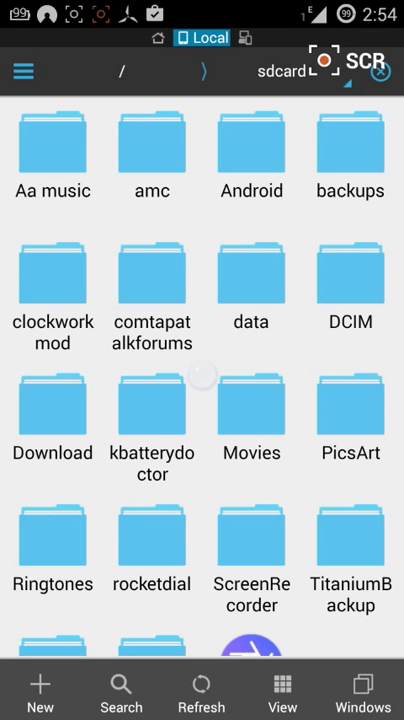
- Navigate to the device root and open the /system/etc folder
left_click(24, 72)
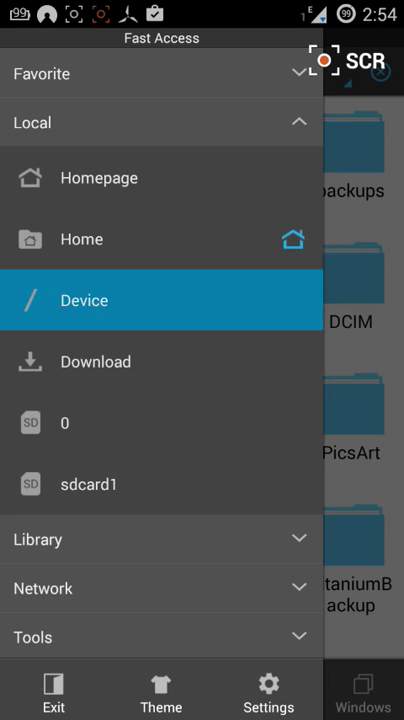
left_click(84, 300)
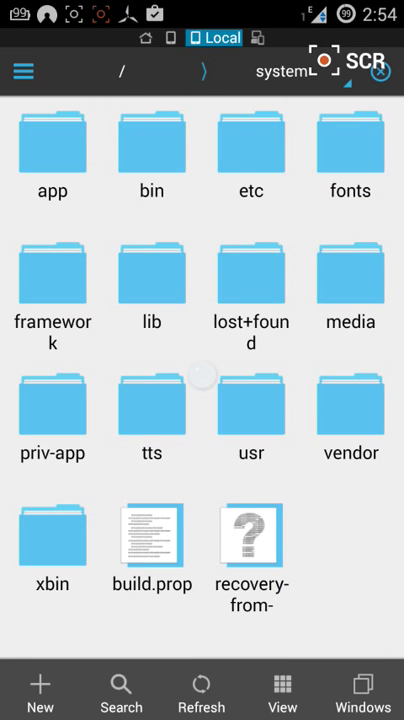
left_click(252, 150)
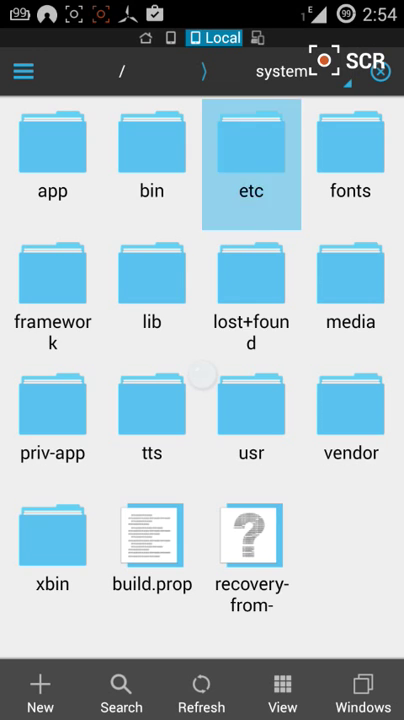
double_click(252, 140)
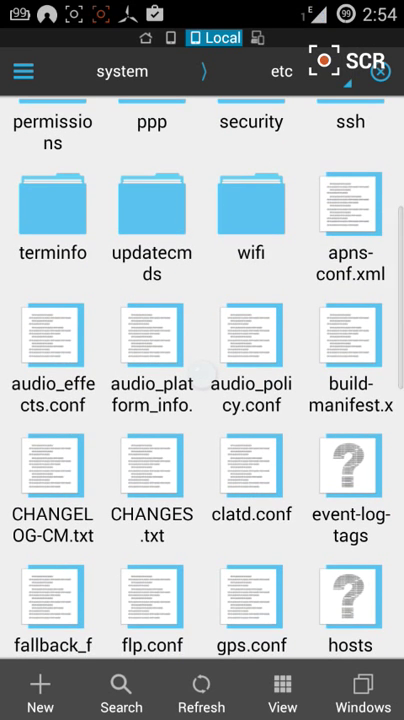
- Open mixer_paths.xml in ES Note Editor
scroll("down", 3)
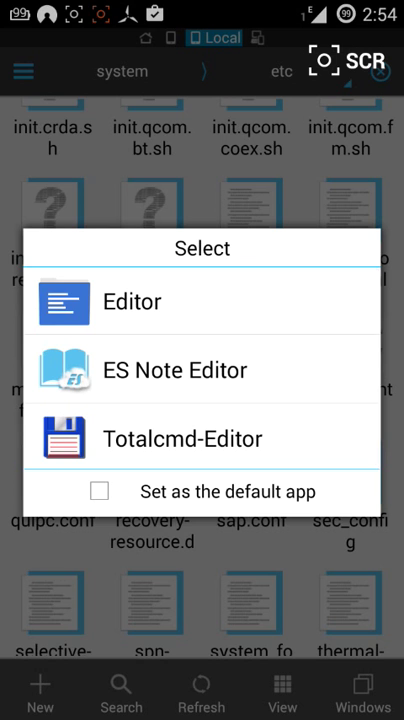
left_click(132, 300)
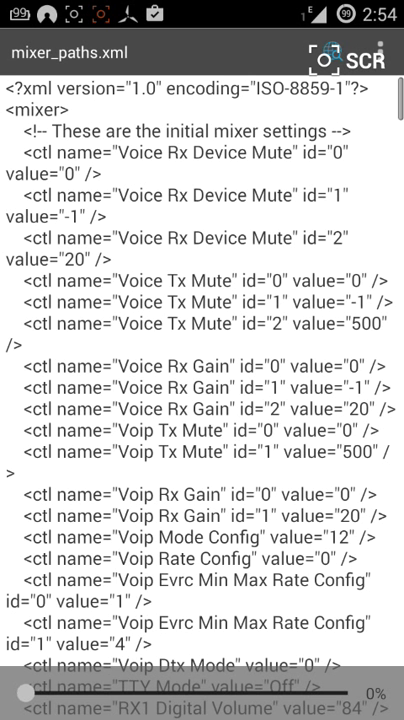
- Locate the RX3 Digital Volume line and replace its value 83 with 9
scroll("down", 3)
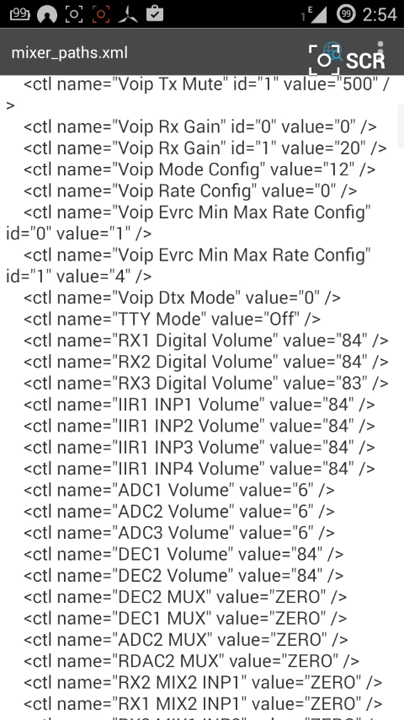
scroll("up", 3)
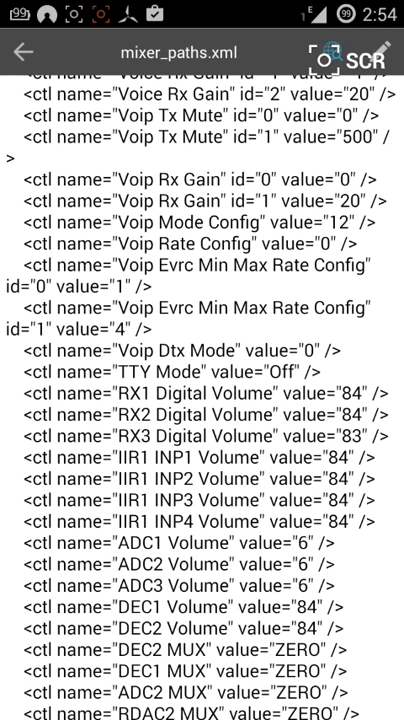
scroll("up", 3)
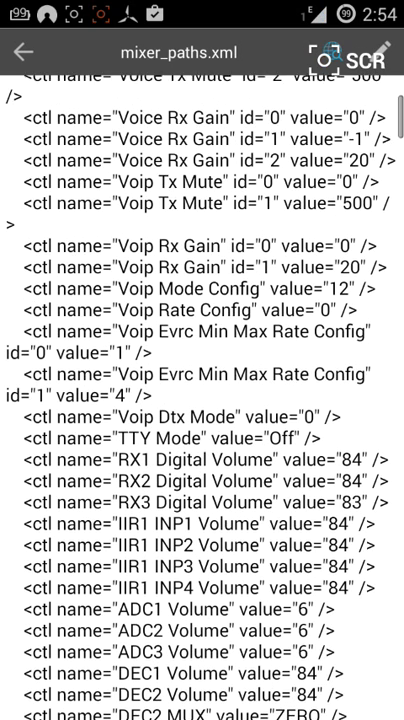
scroll("down", 3)
type("9")
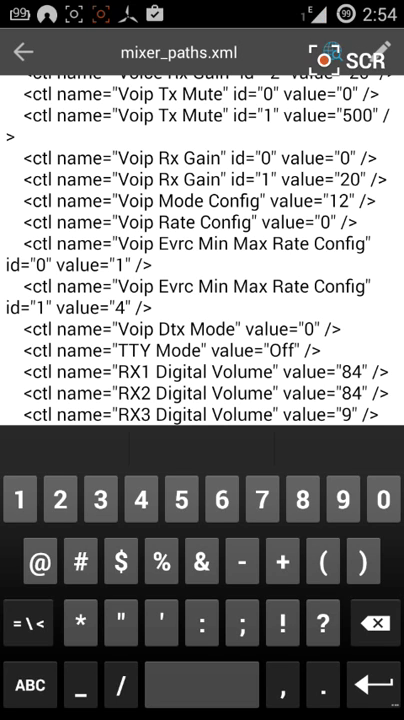
- Complete the RX3 Digital Volume value as 92
type("2")
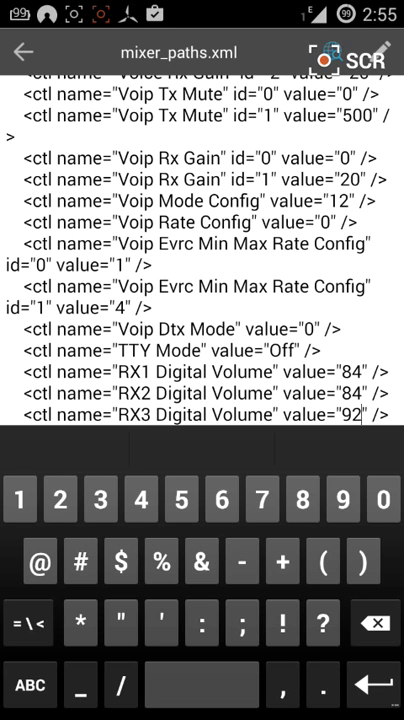
scroll("down", 3)
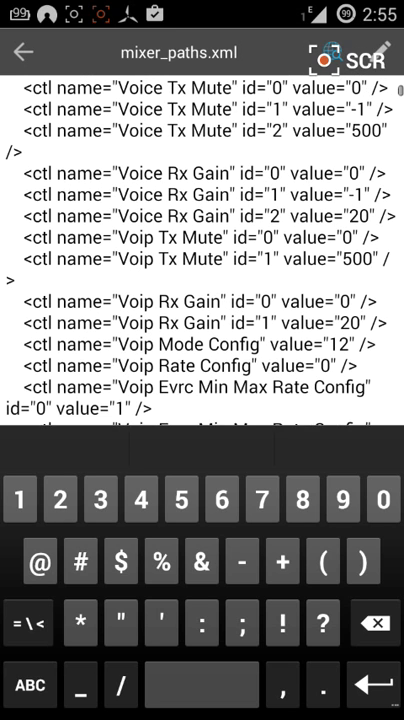